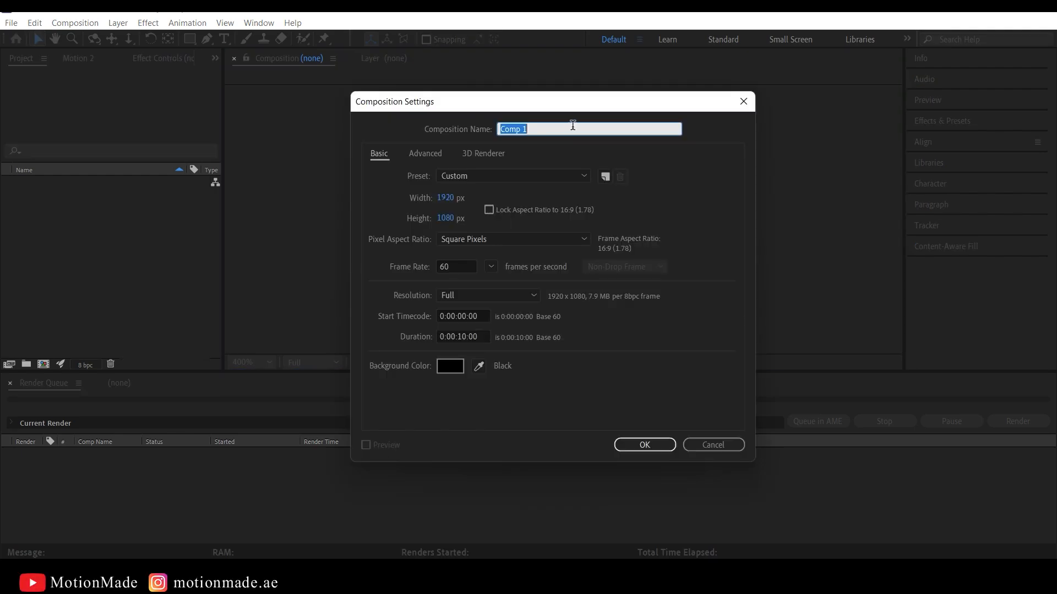
# Create a 1920×1080, 30 fps, 10-second composition named Lines.
pyautogui.write('Lines')
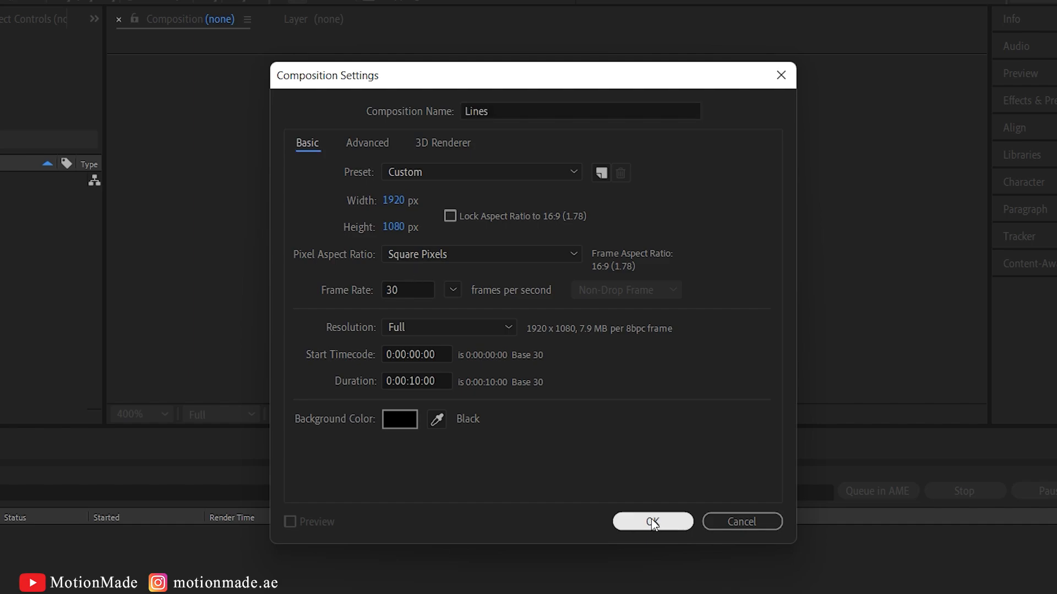
pyautogui.click(651, 521)
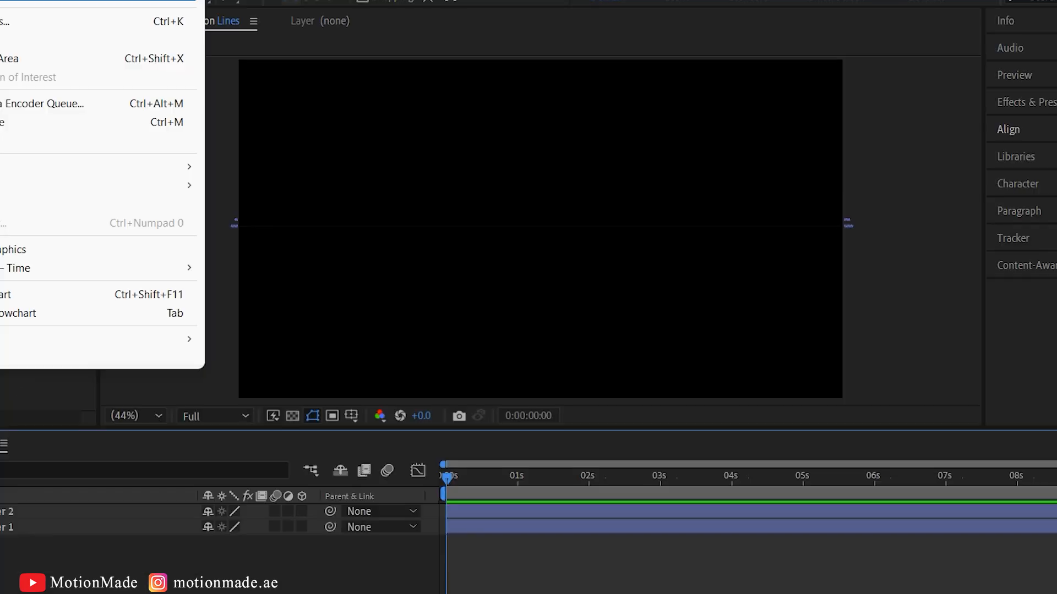
# Create the Main comp composition with Lines as its layer and locate CC Cylinder.
pyautogui.click(13, 21)
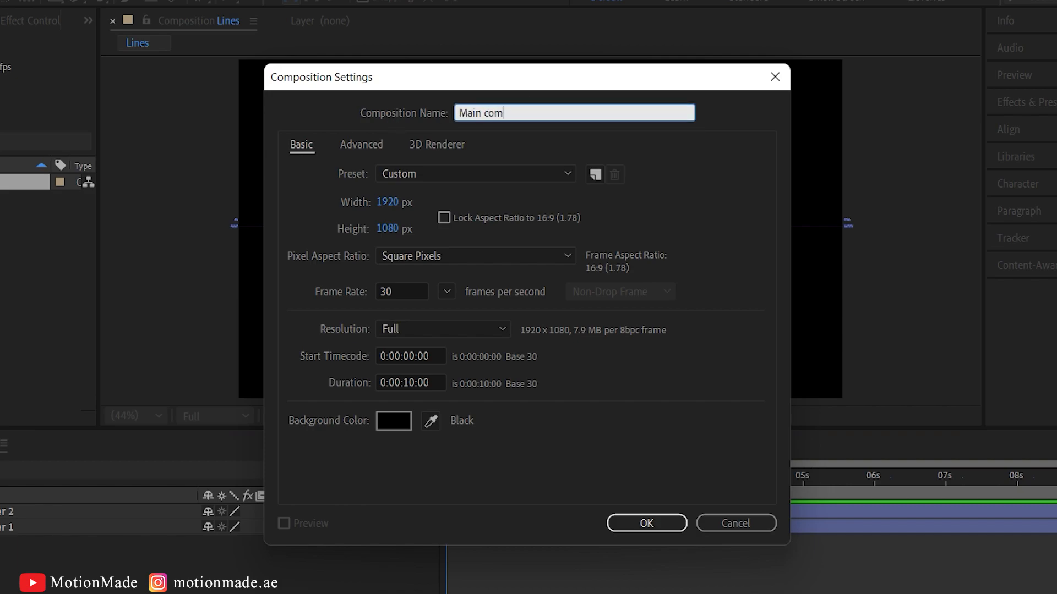
pyautogui.click(645, 523)
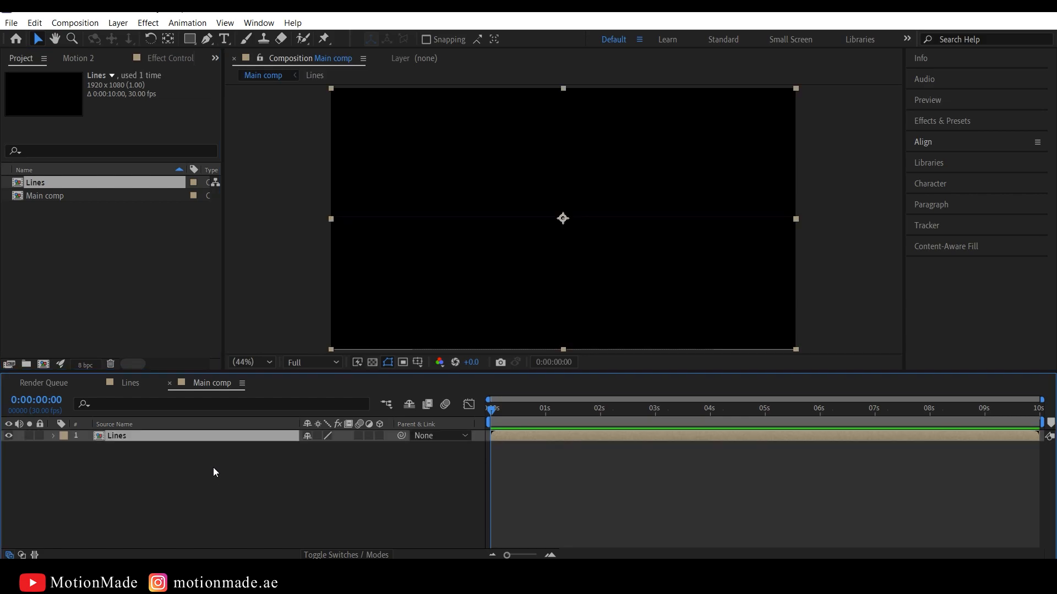
pyautogui.write('cc cy')
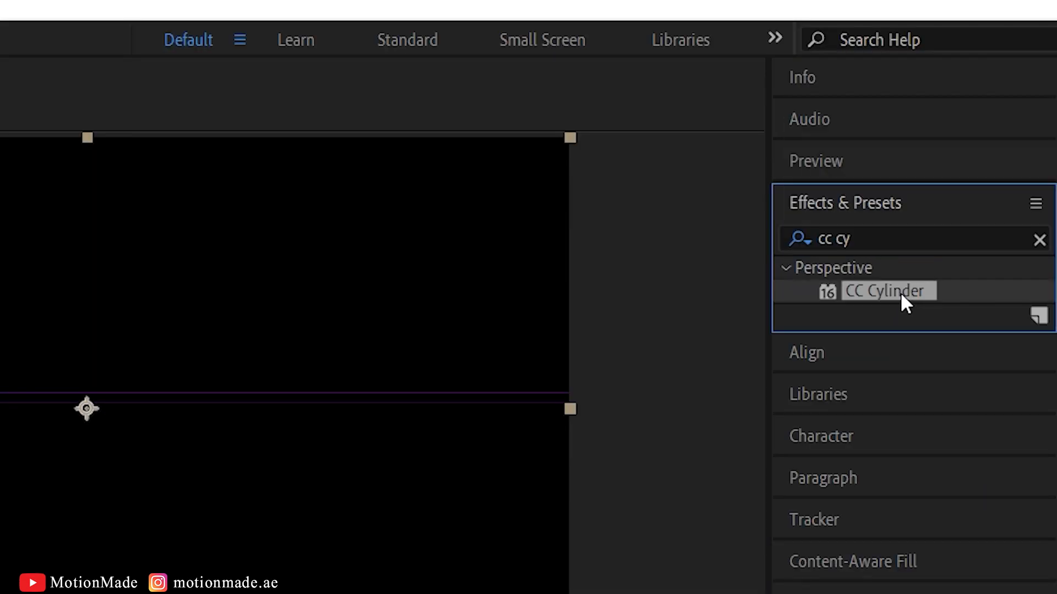
# Apply CC Cylinder to the Lines layer and raise its radius from 100 to 150.
pyautogui.doubleClick(886, 291)
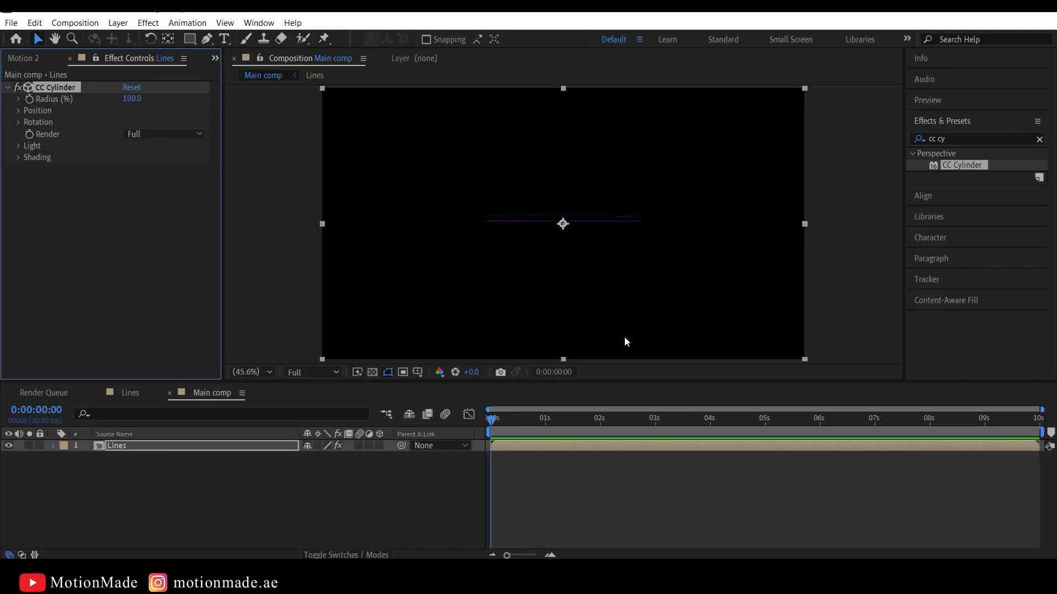
pyautogui.moveTo(339, 275)
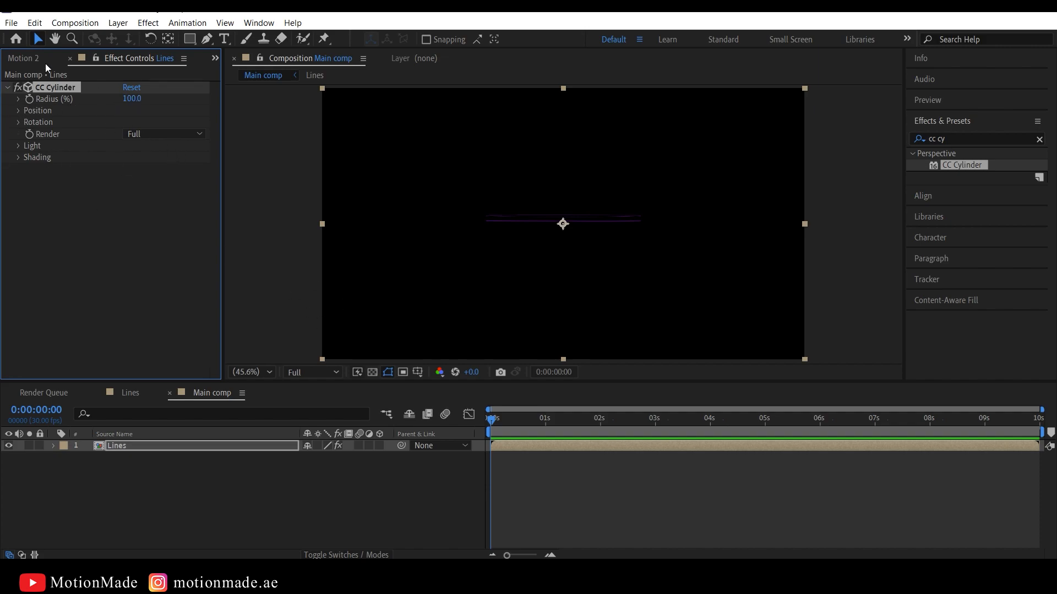
pyautogui.moveTo(187, 73)
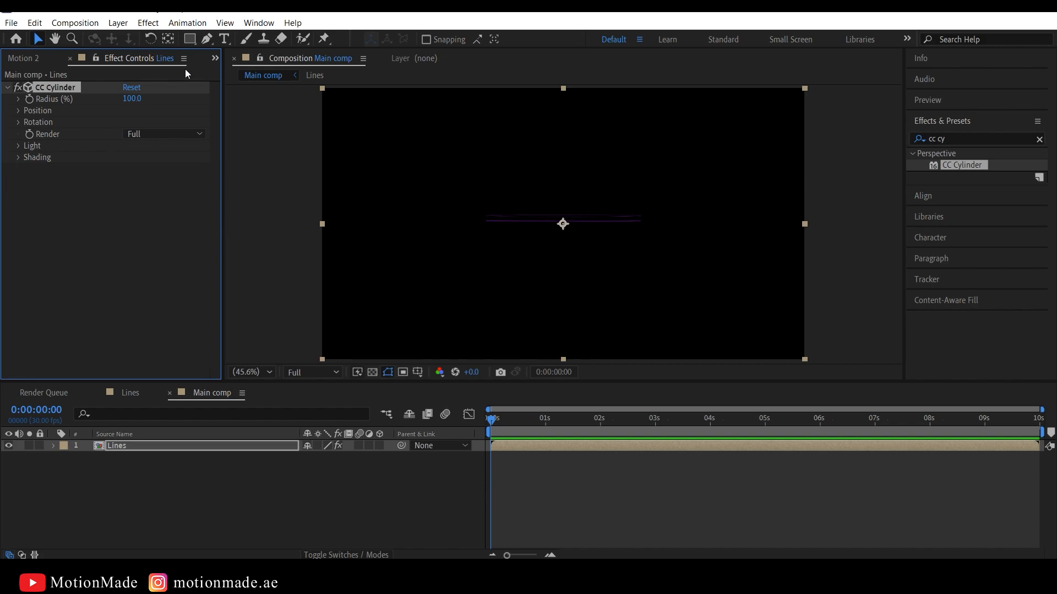
pyautogui.doubleClick(131, 99)
pyautogui.write('150')
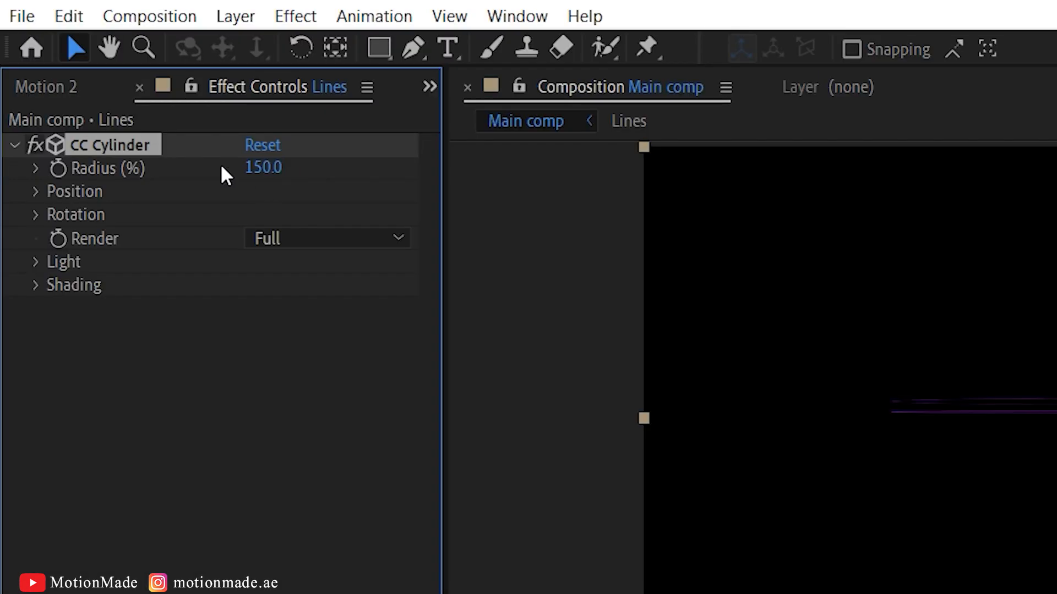
# Keyframe CC Cylinder's X, Y and Z rotation from 0 to one full turn.
pyautogui.click(37, 191)
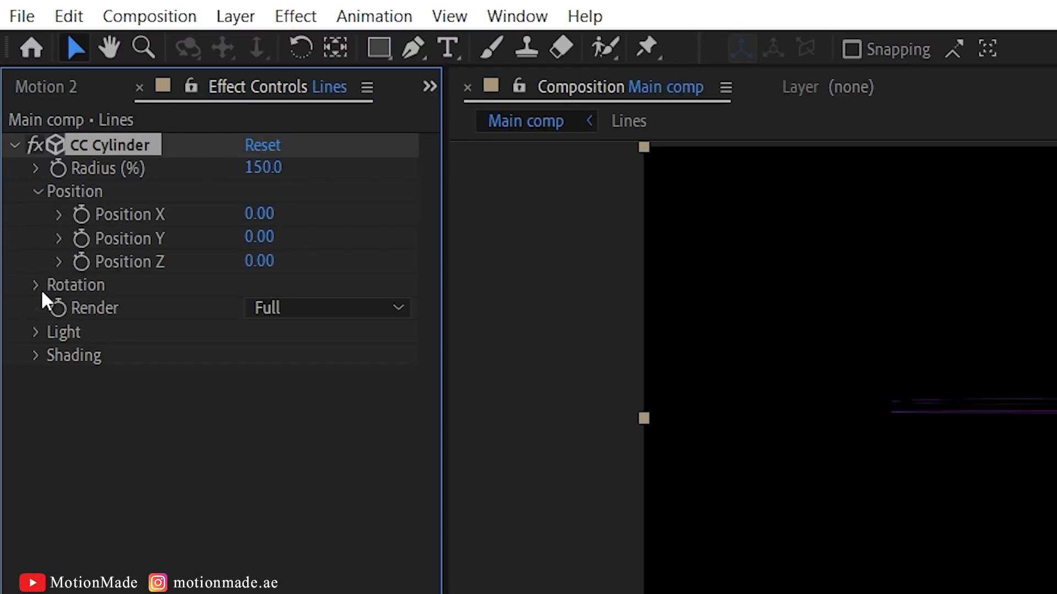
pyautogui.click(35, 284)
pyautogui.write('1')
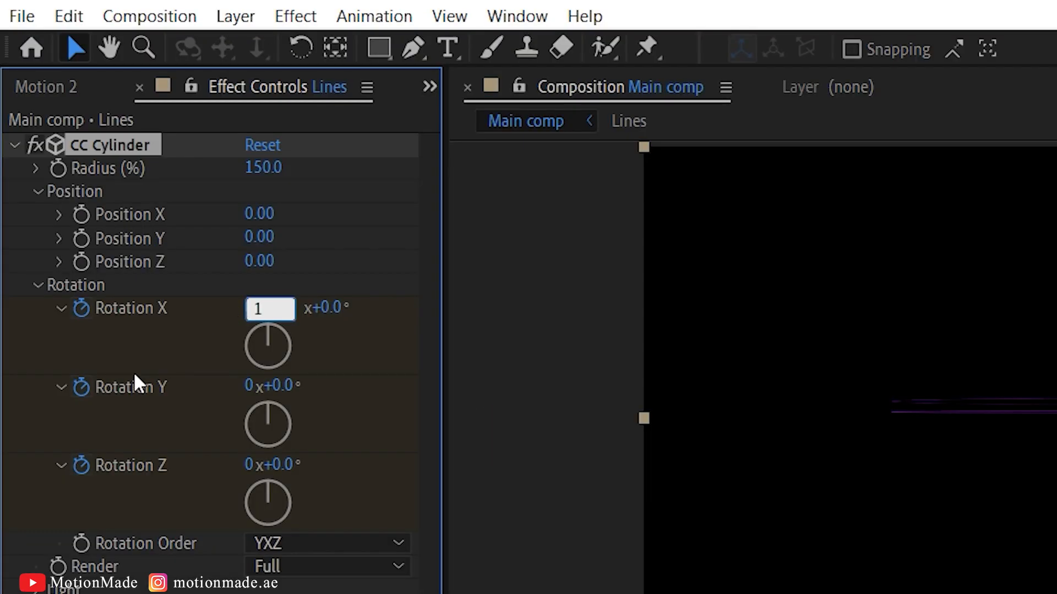
pyautogui.click(269, 466)
pyautogui.write('echo')
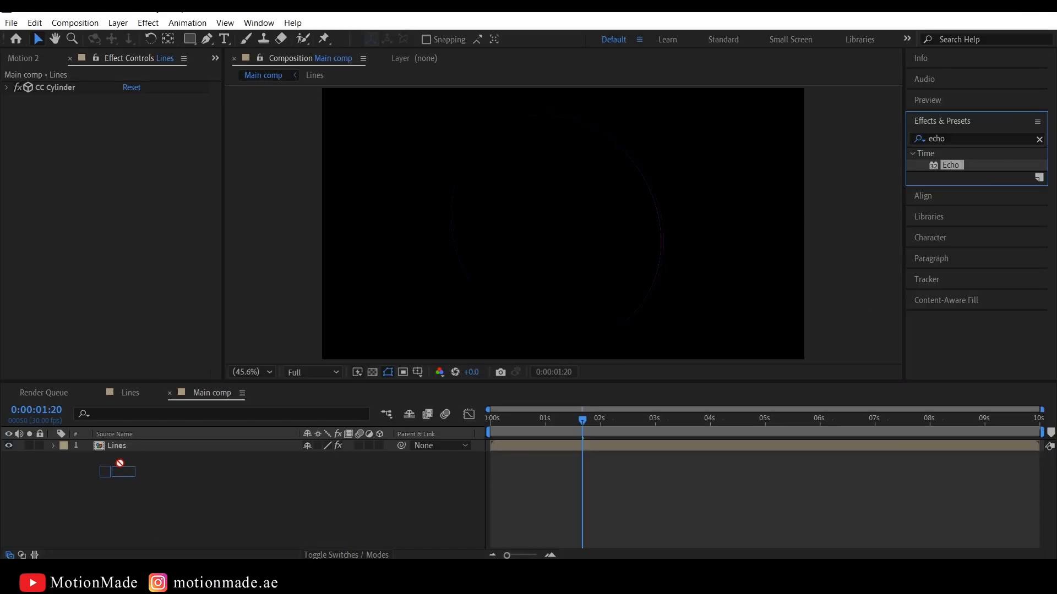
# Add Echo with 0.80 decay, keyframe echoes 0→9→9→0, and return to the Lines comp.
pyautogui.doubleClick(950, 164)
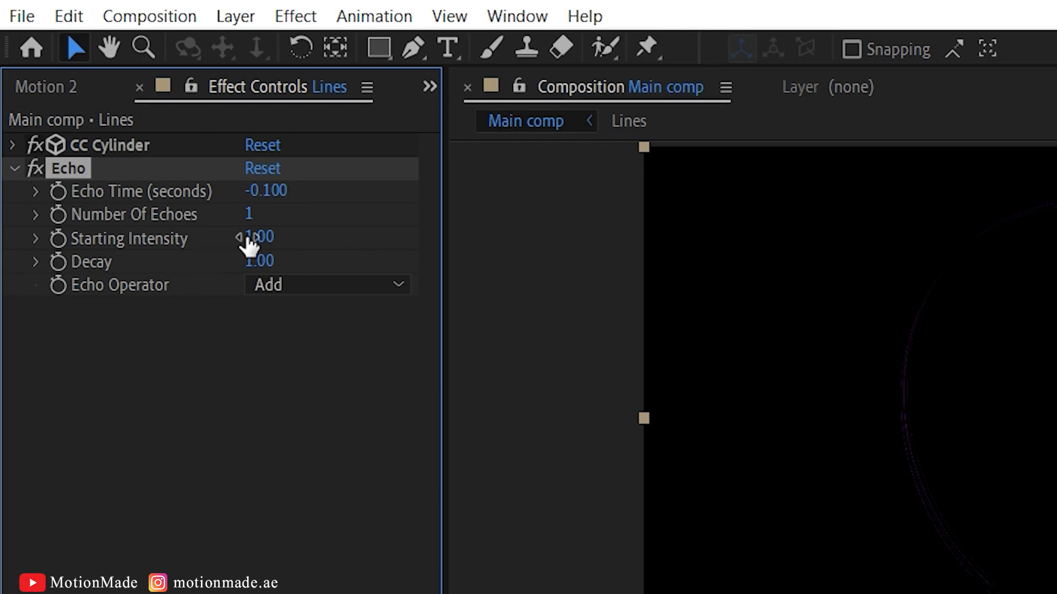
pyautogui.doubleClick(256, 215)
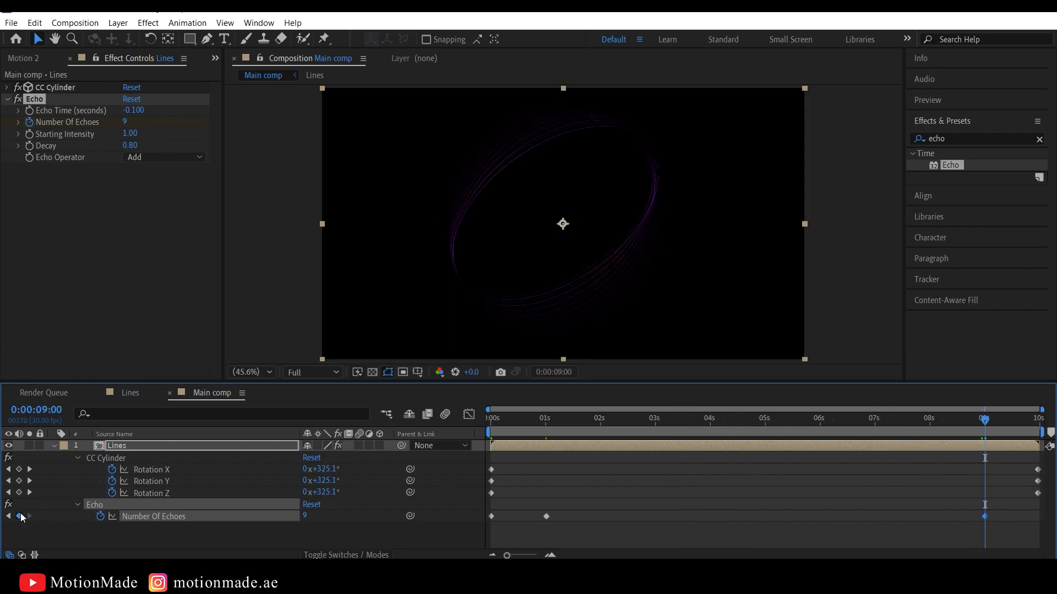
pyautogui.click(1047, 418)
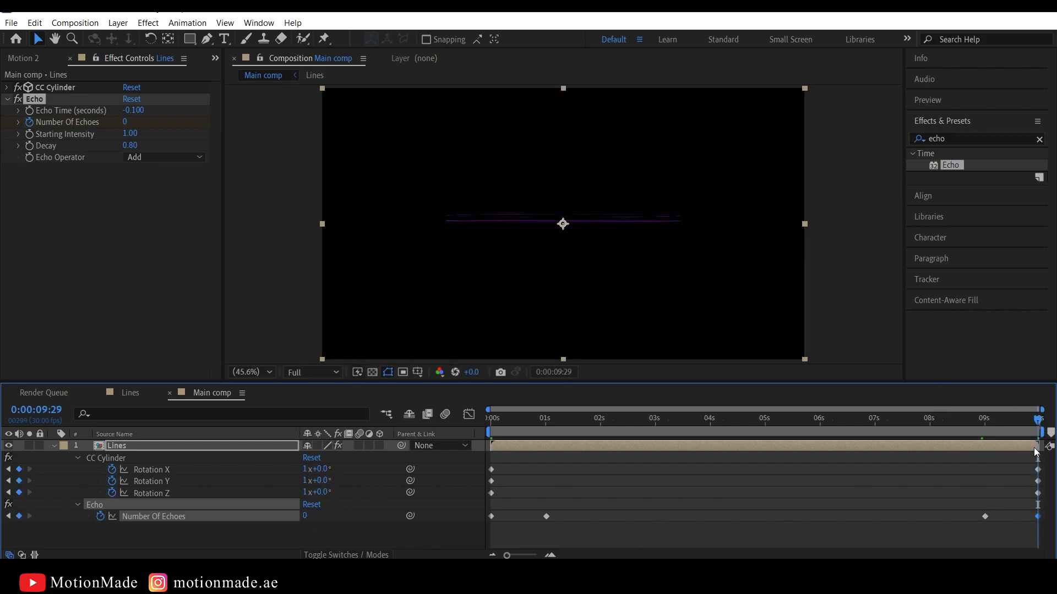
pyautogui.click(129, 393)
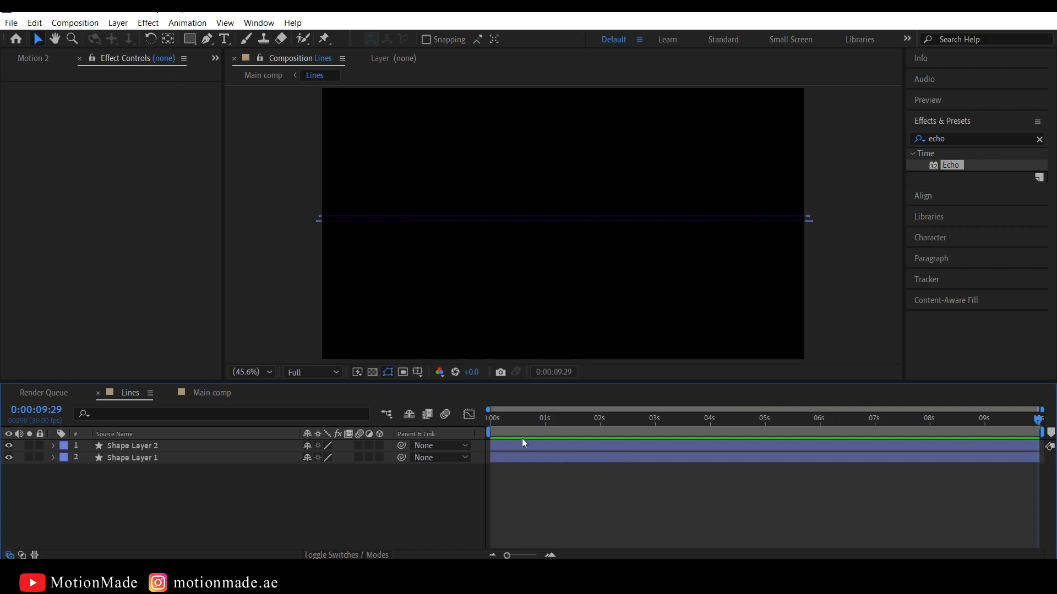
# Inspect Shape Layer 1's stroke and fill, then return to Main comp.
pyautogui.click(132, 458)
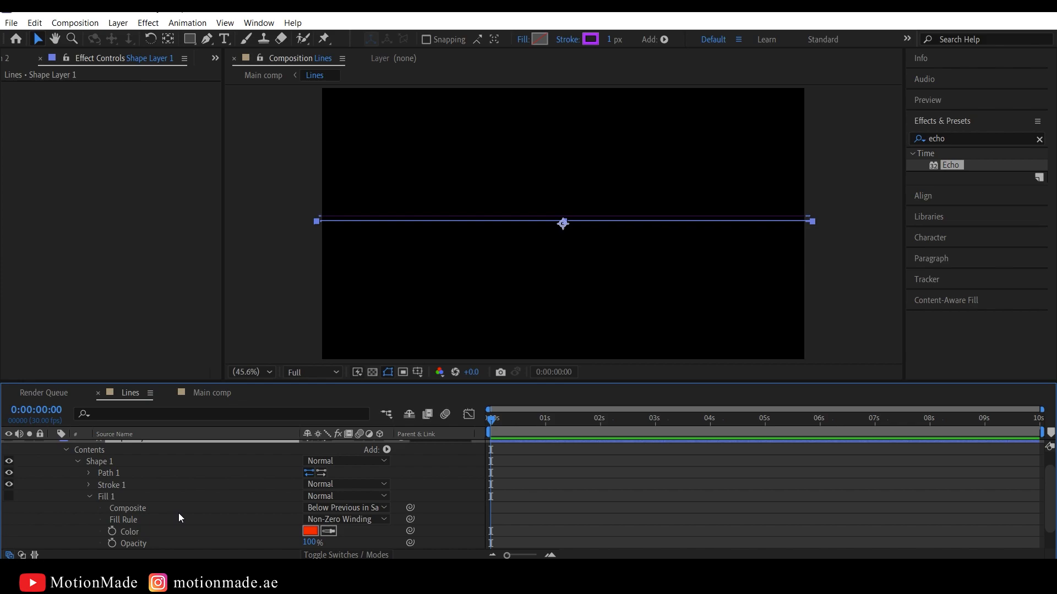
pyautogui.click(88, 485)
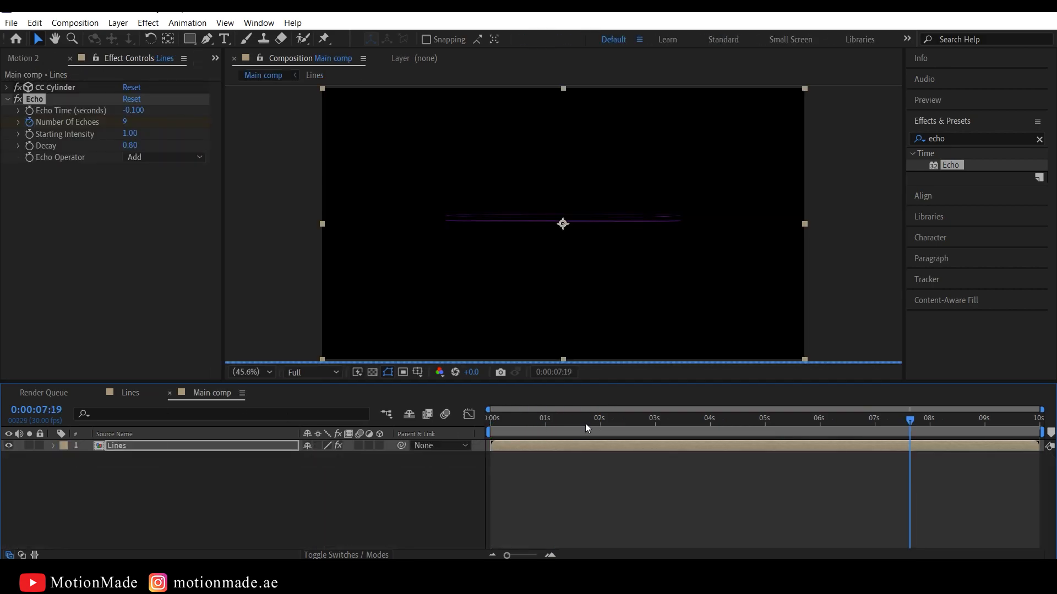
# Add an adjustment layer with two stacked Deep Glow effects and adjust Deep Glow 2's radius.
pyautogui.click(576, 411)
pyautogui.write('d')
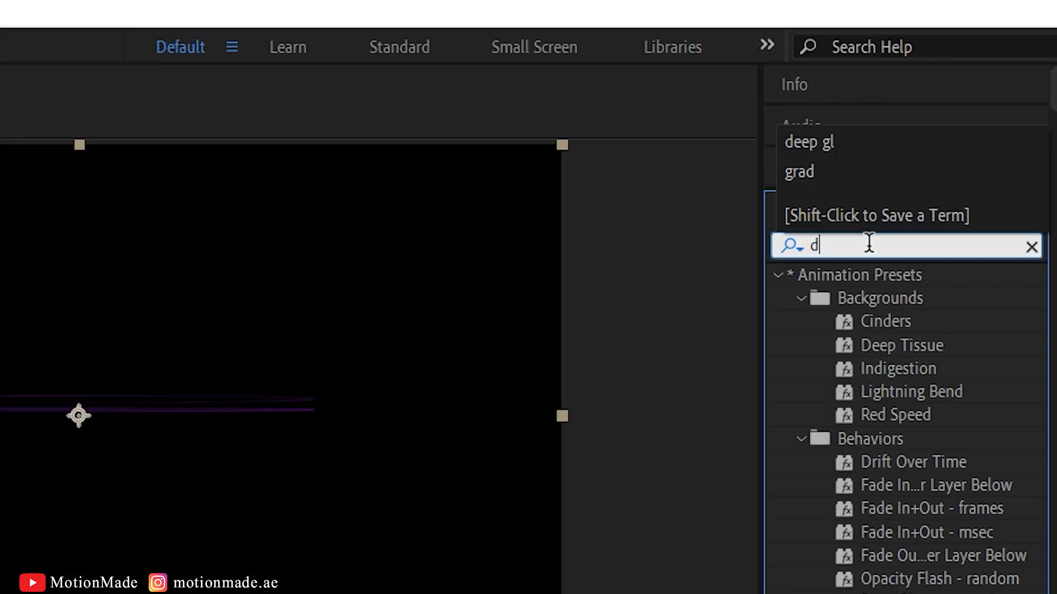
pyautogui.write('eep g')
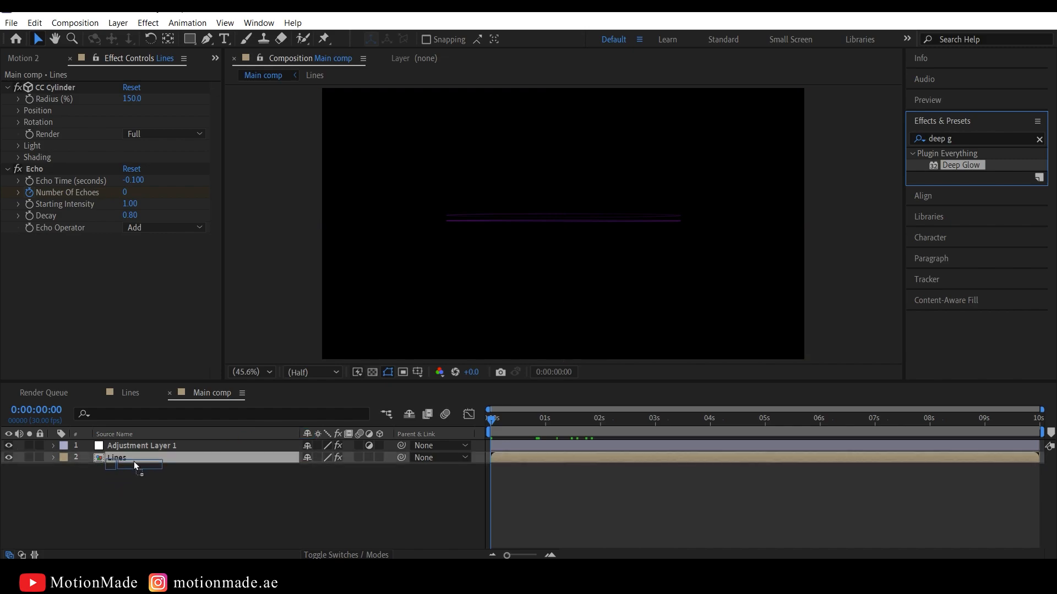
pyautogui.click(142, 446)
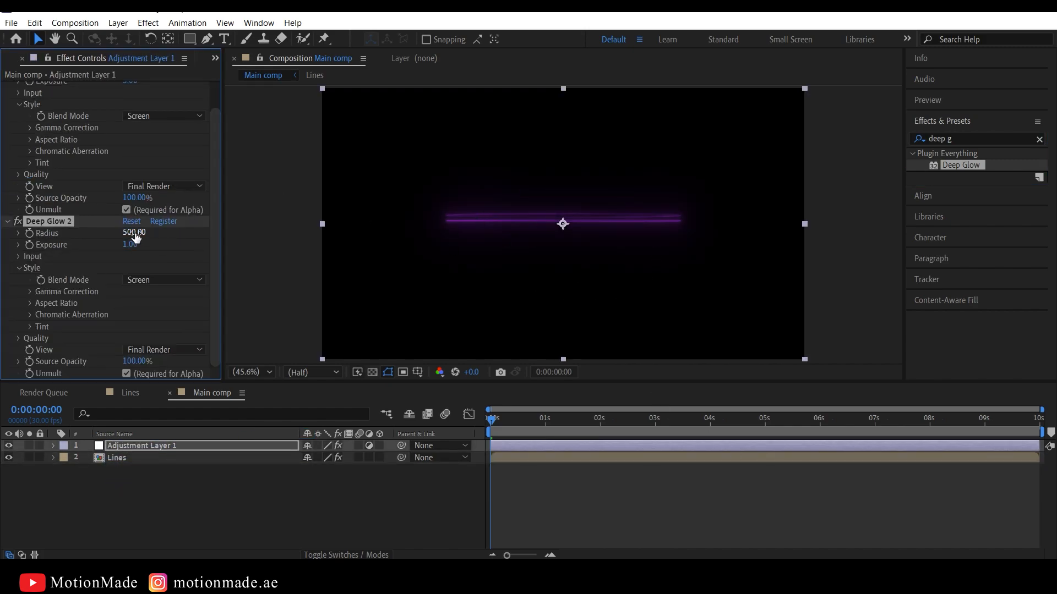
pyautogui.doubleClick(133, 233)
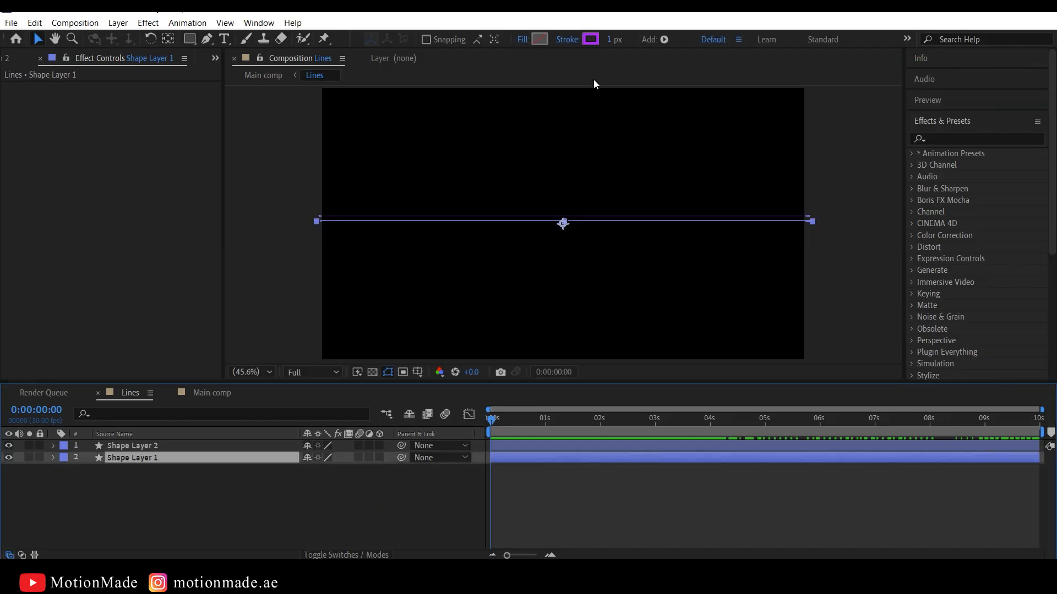
# Recolour Shape Layer 1's stroke to pink and view the glowing ring in Main comp.
pyautogui.click(133, 446)
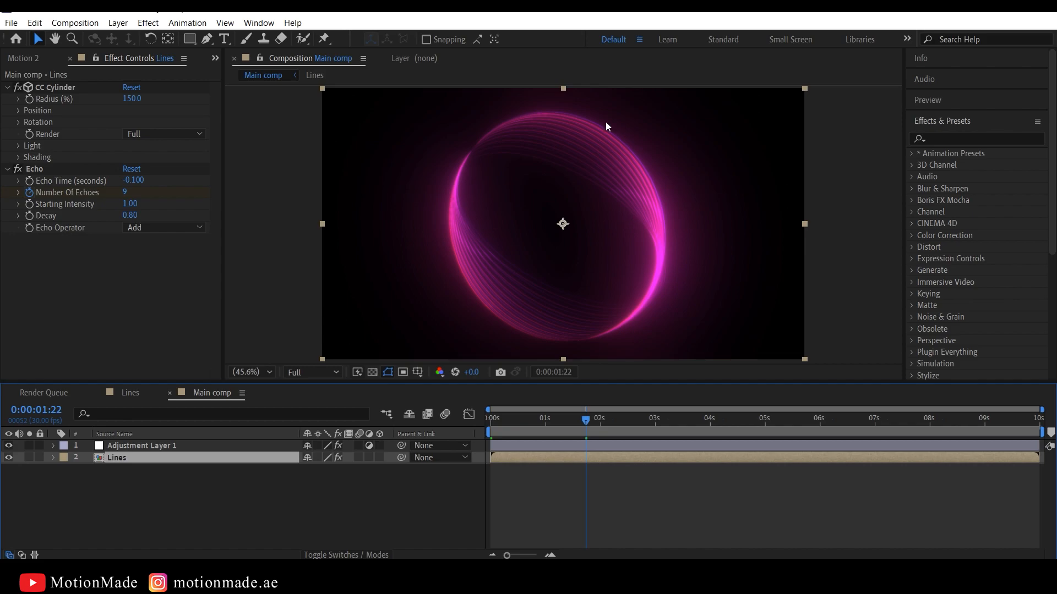
pyautogui.click(893, 419)
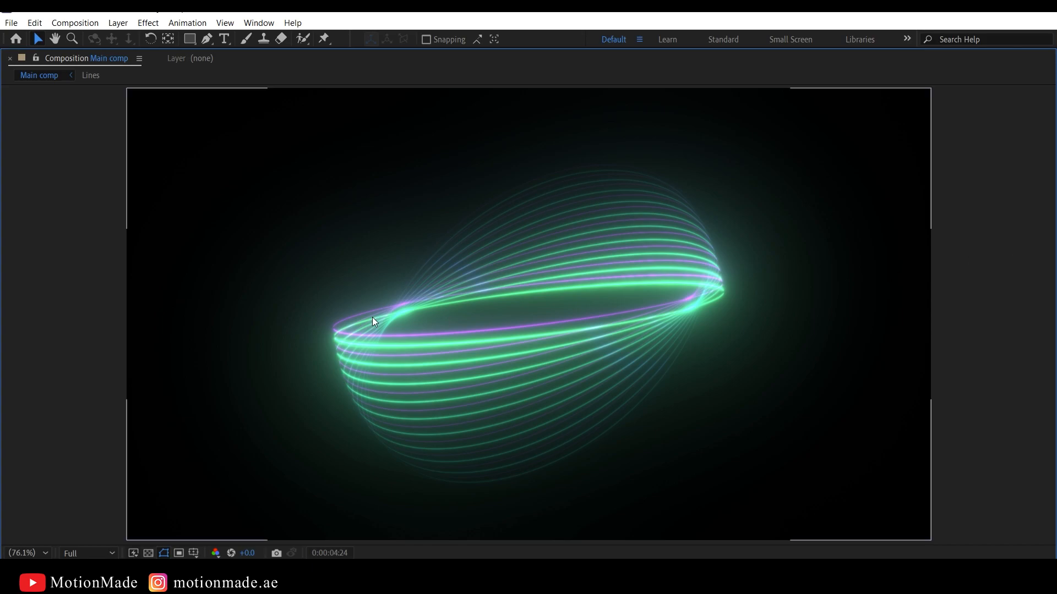
# Maximize the Composition panel at 50% to display the finished glowing ring.
pyautogui.click(27, 552)
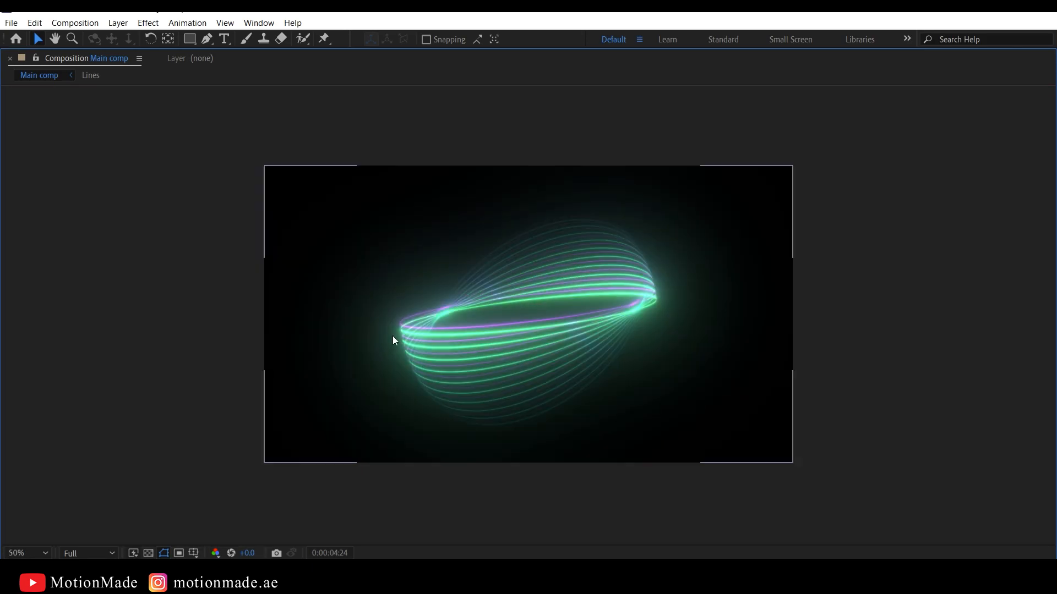